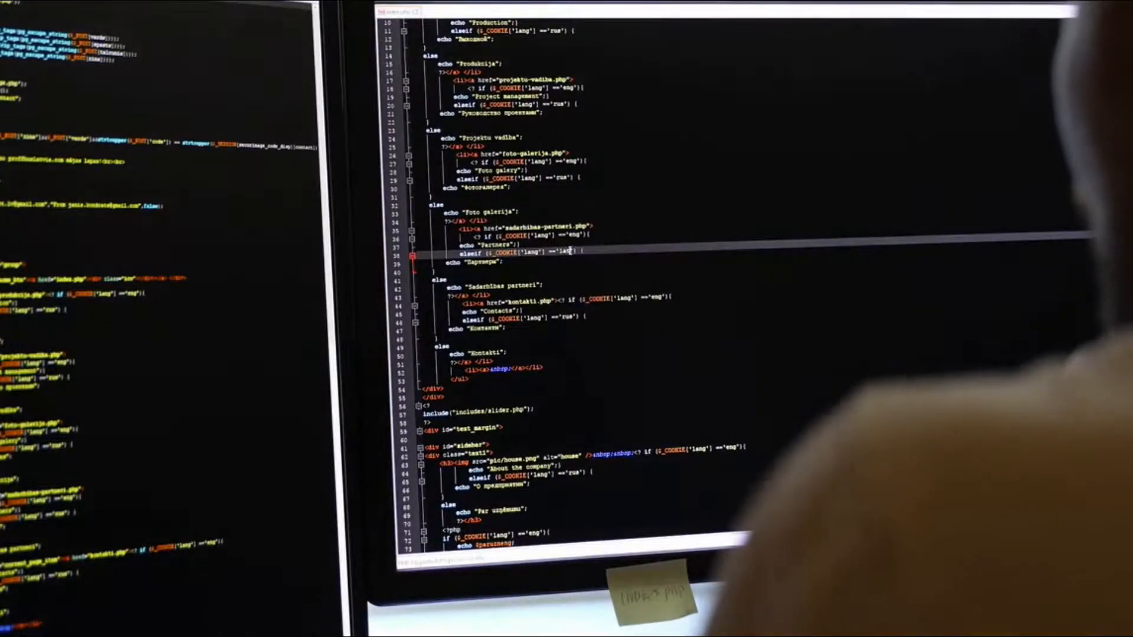
Set the Film model's Title attribute to the String data type.
{"action": "scroll", "scroll_direction": "down", "scroll_amount": 3}
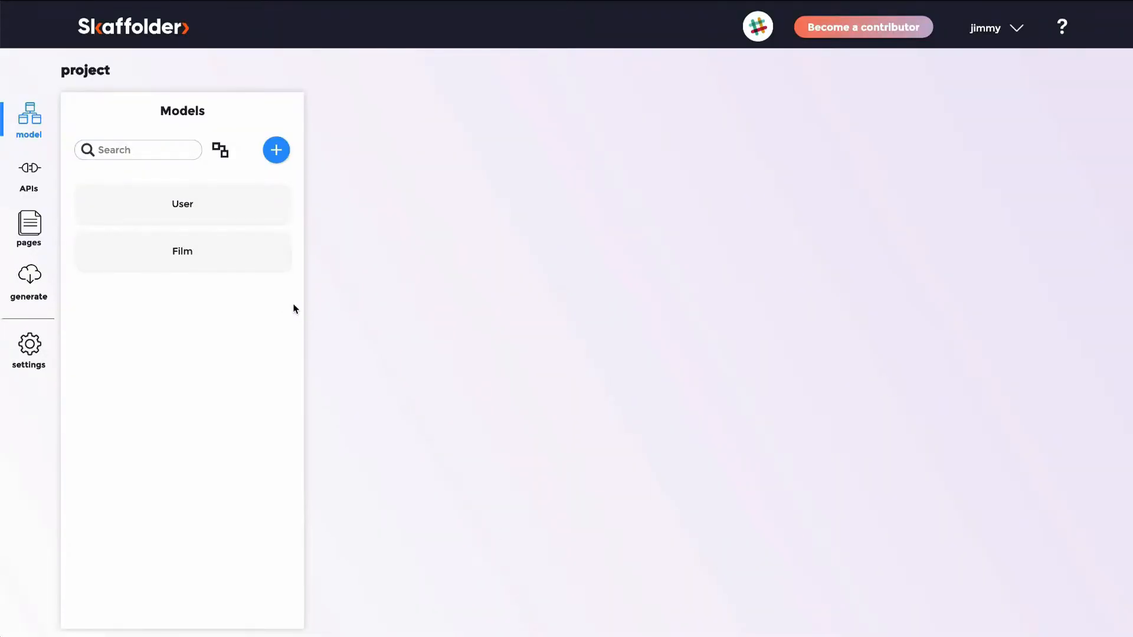
{"action": "left_click", "coordinate": [182, 251]}
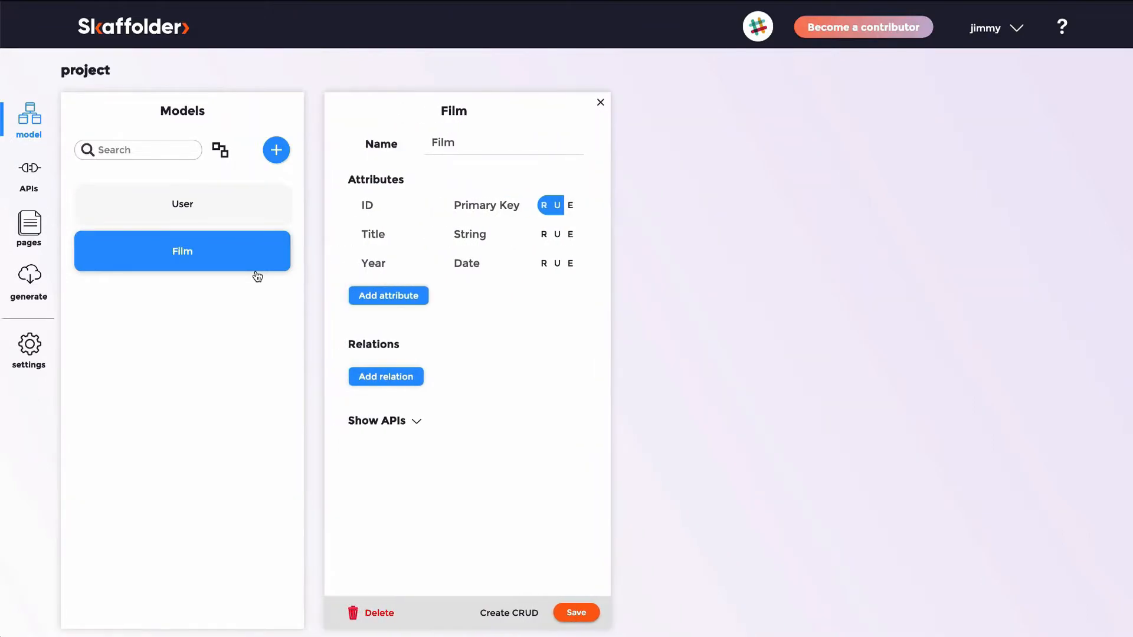
{"action": "left_click", "coordinate": [470, 234]}
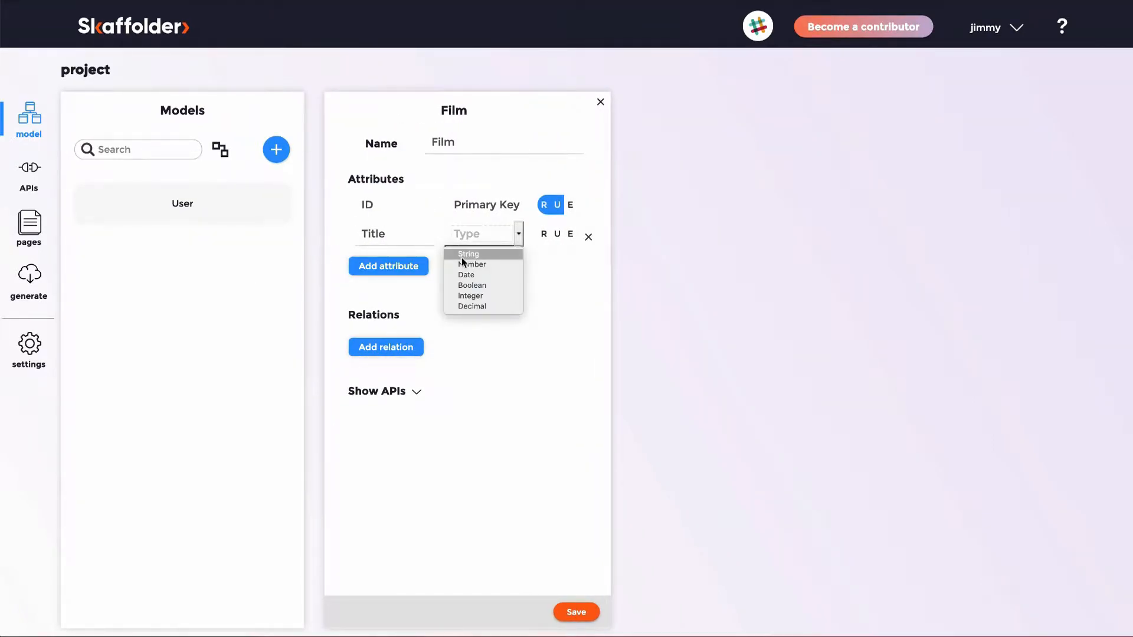
{"action": "left_click", "coordinate": [468, 254]}
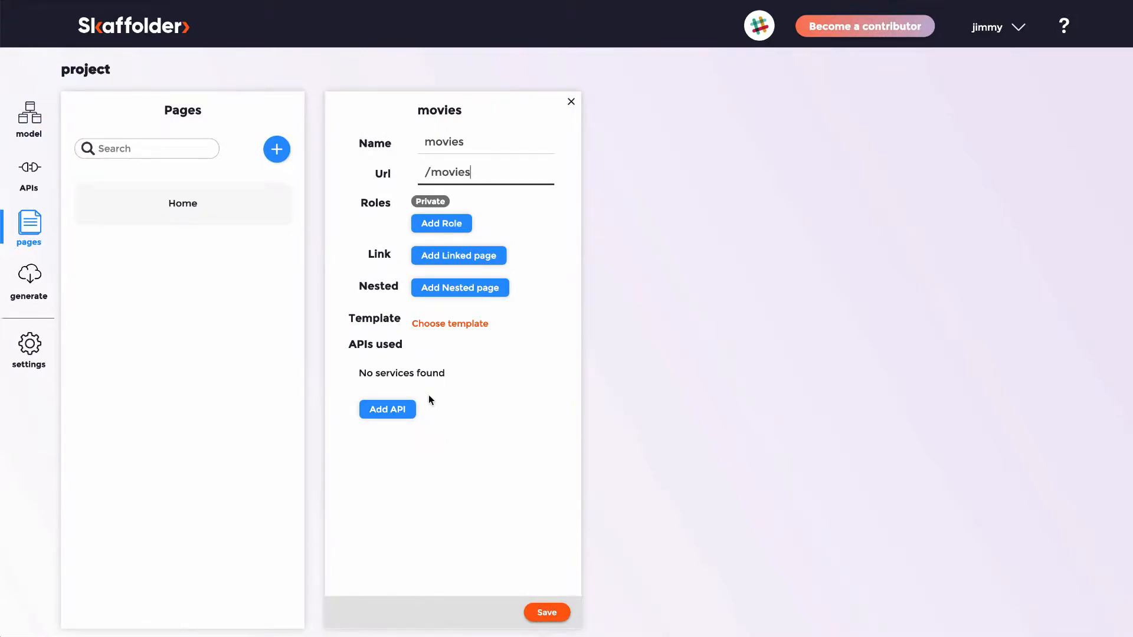
Add another attribute to the Film model and move on toward the movies page setup.
{"action": "left_click", "coordinate": [28, 119]}
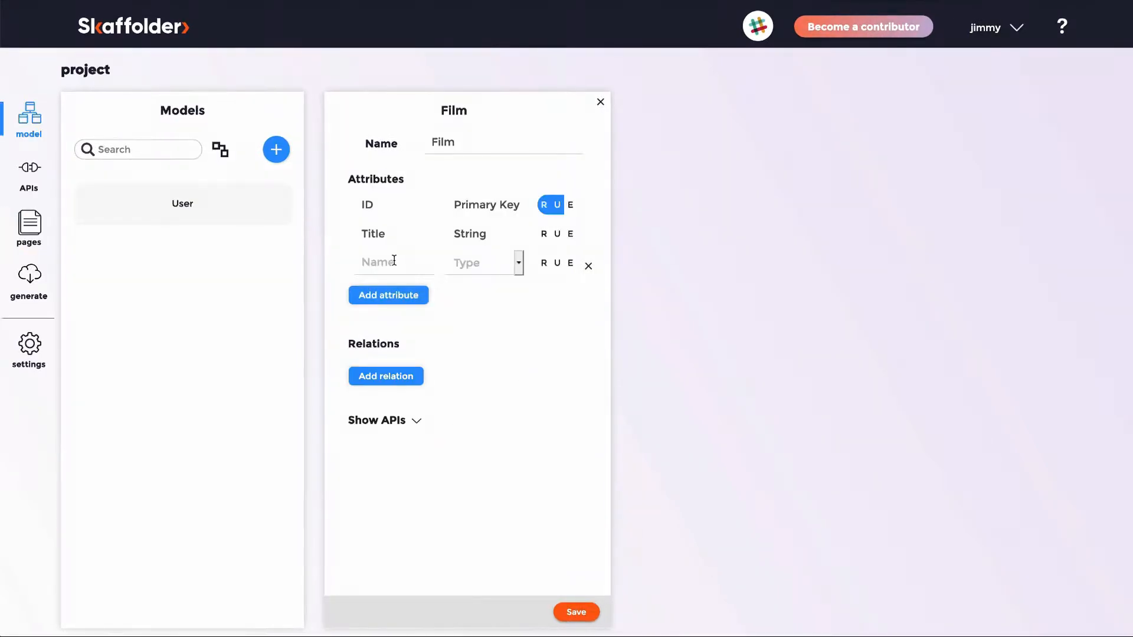
{"action": "left_click", "coordinate": [28, 228]}
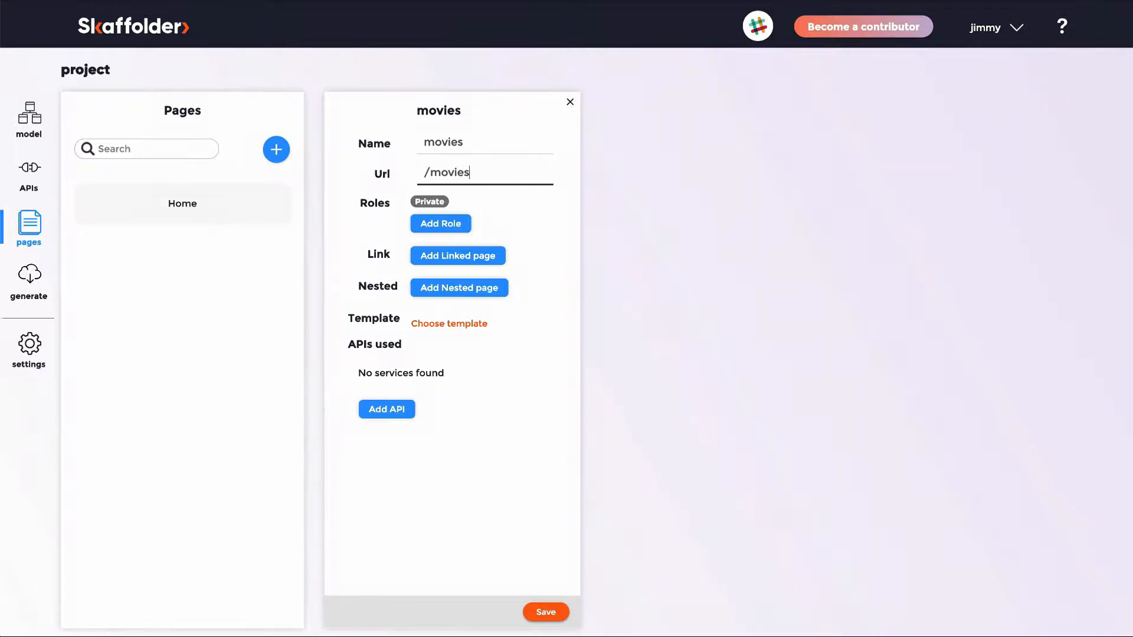